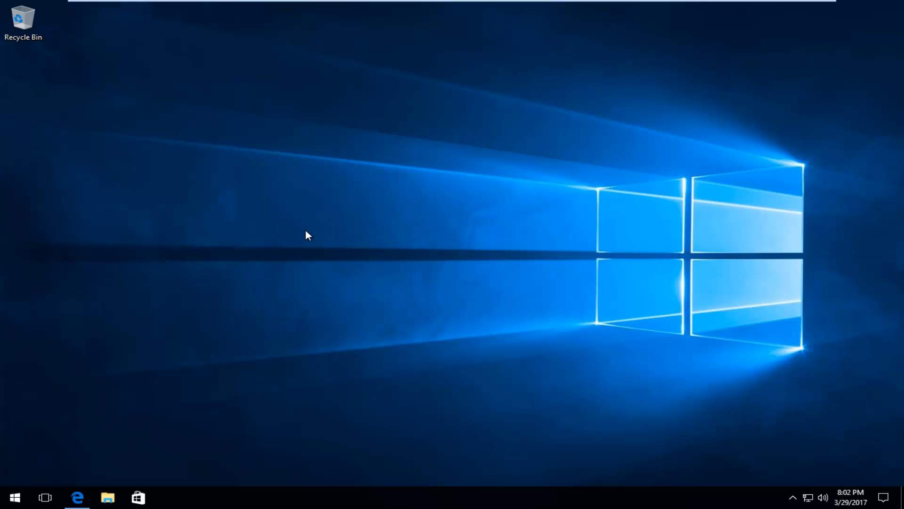
- On the Messenger web listing in Edge, choose 'Get the app' to hand off to the Store
click(77, 497)
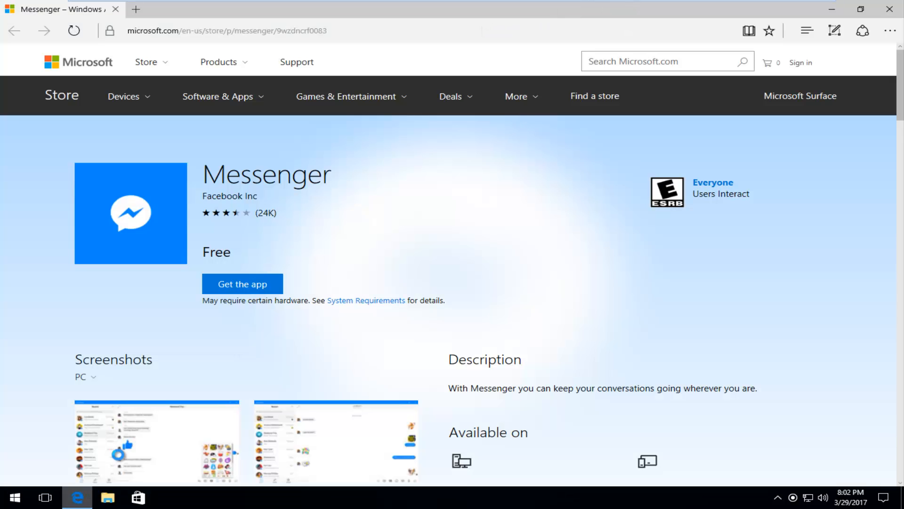
mouse_move(210, 117)
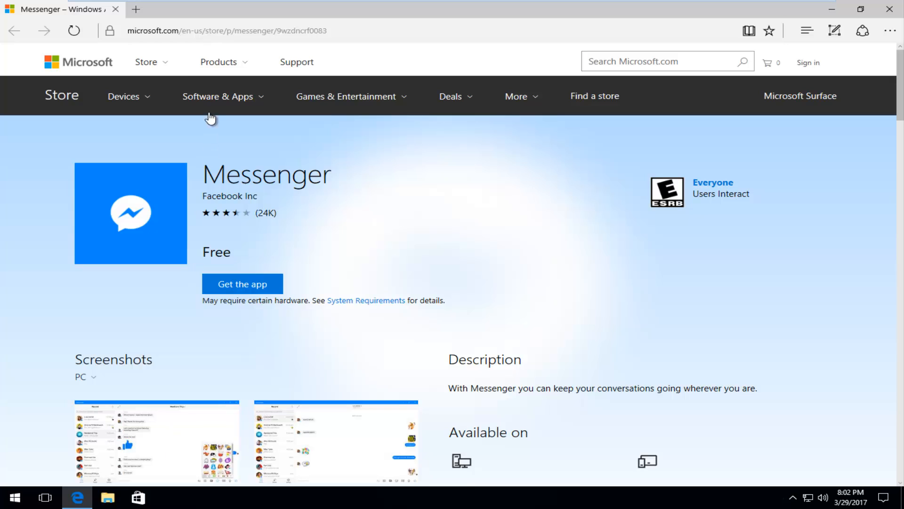
mouse_move(248, 135)
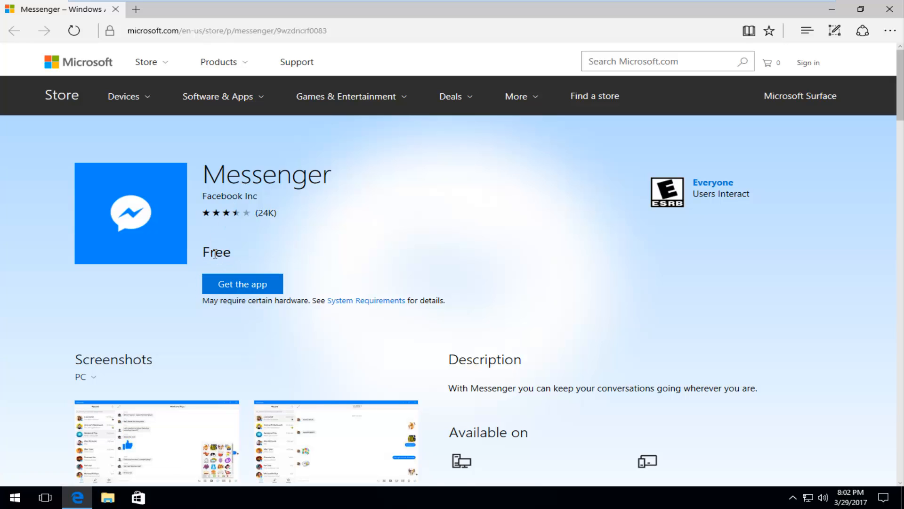
scroll(down, 3)
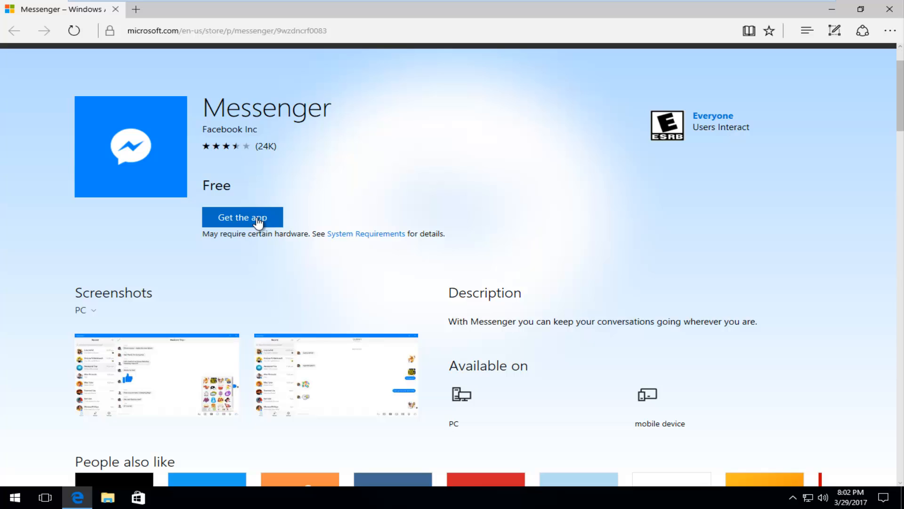
click(242, 217)
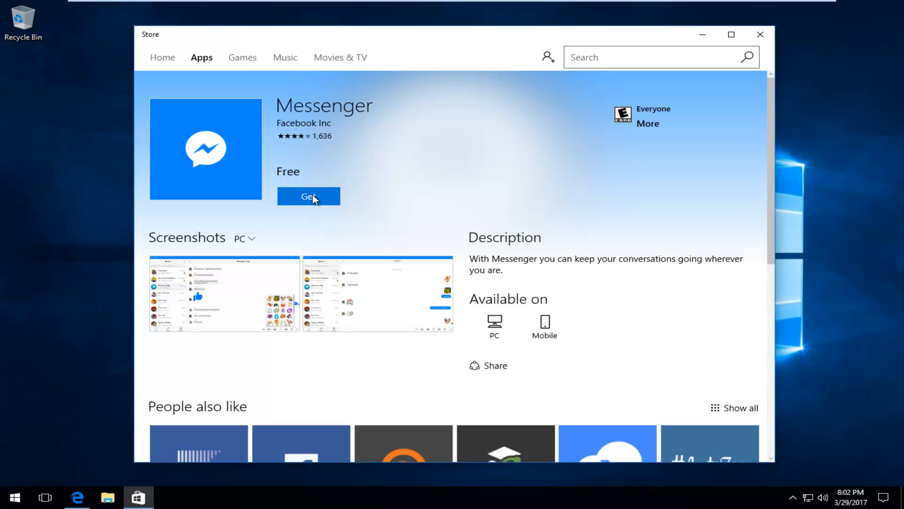
- Get the free Messenger by Facebook Inc. and let the download run
click(309, 196)
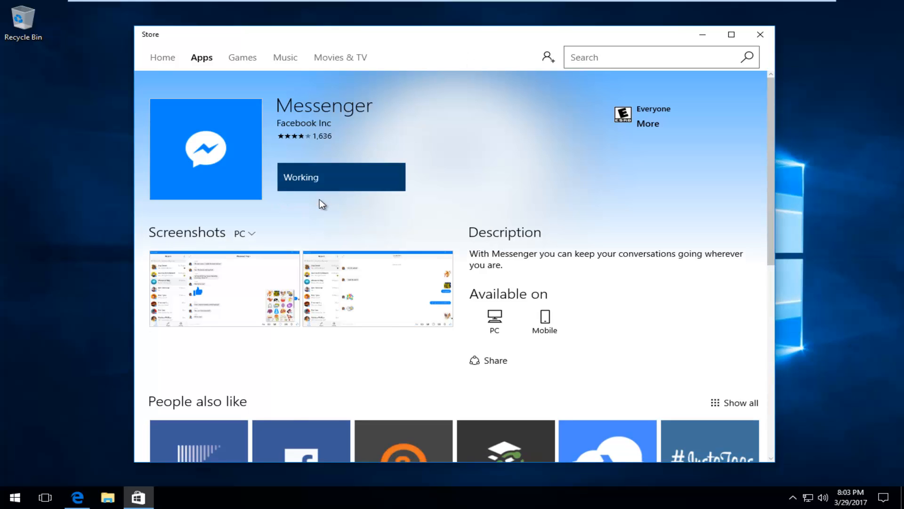
click(340, 177)
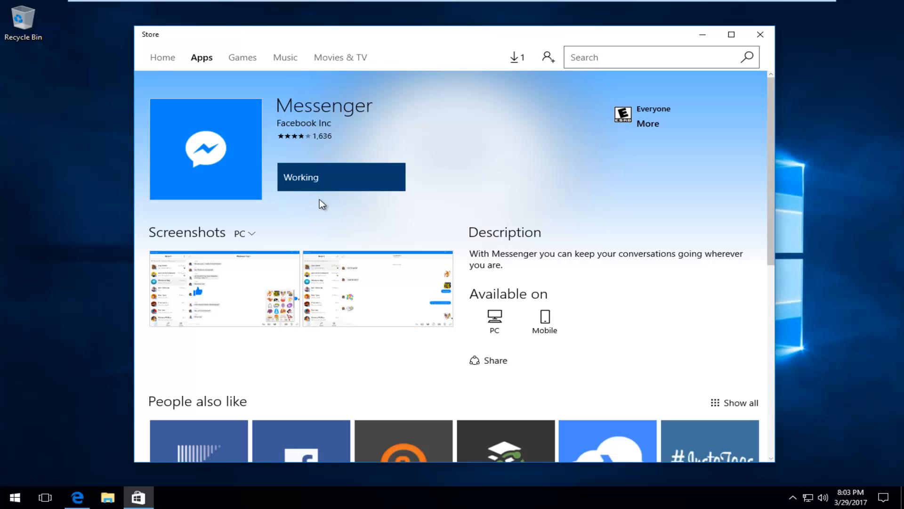
click(340, 177)
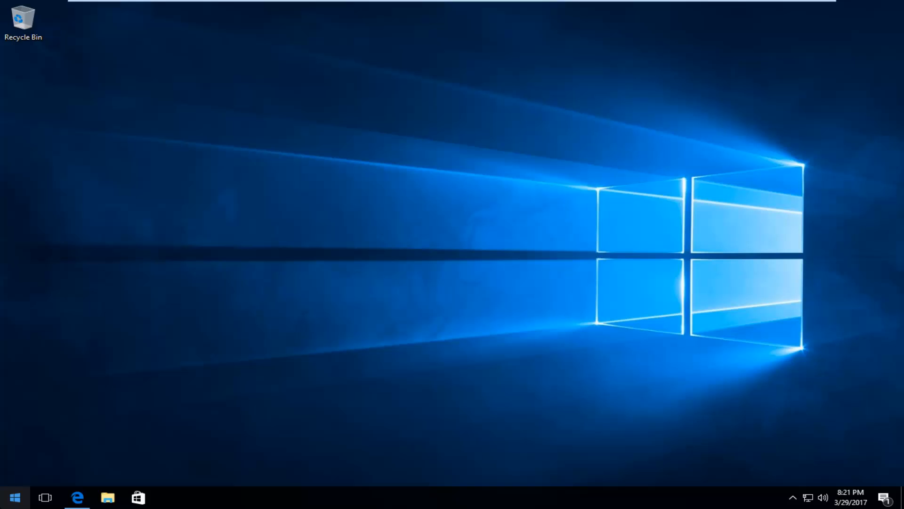
- Search 'messenger' from the Start menu to find the installed app
click(15, 497)
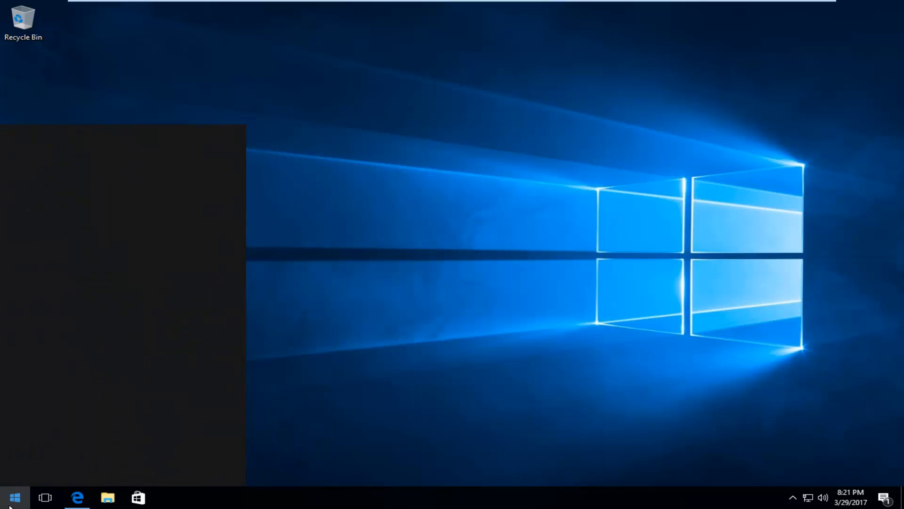
text(messenger)
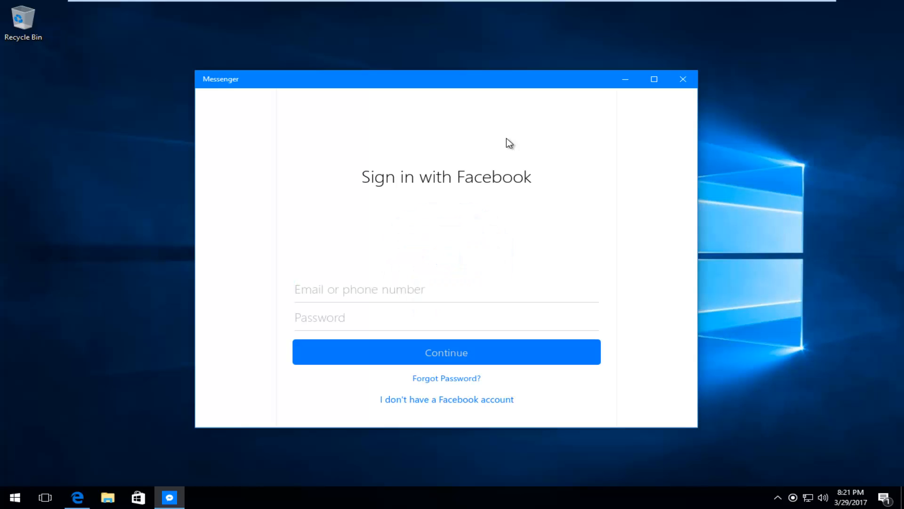
- Activate the 'Email or phone number' field on Messenger's Facebook sign-in screen
click(359, 289)
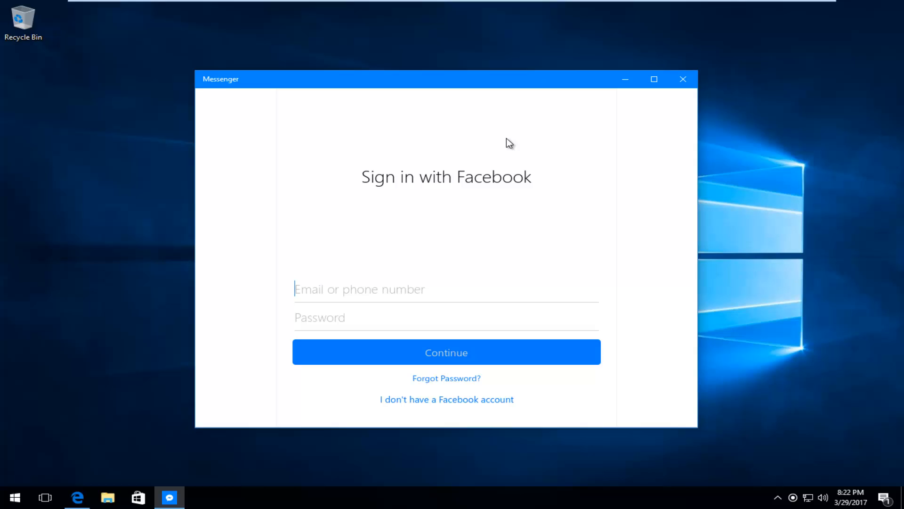